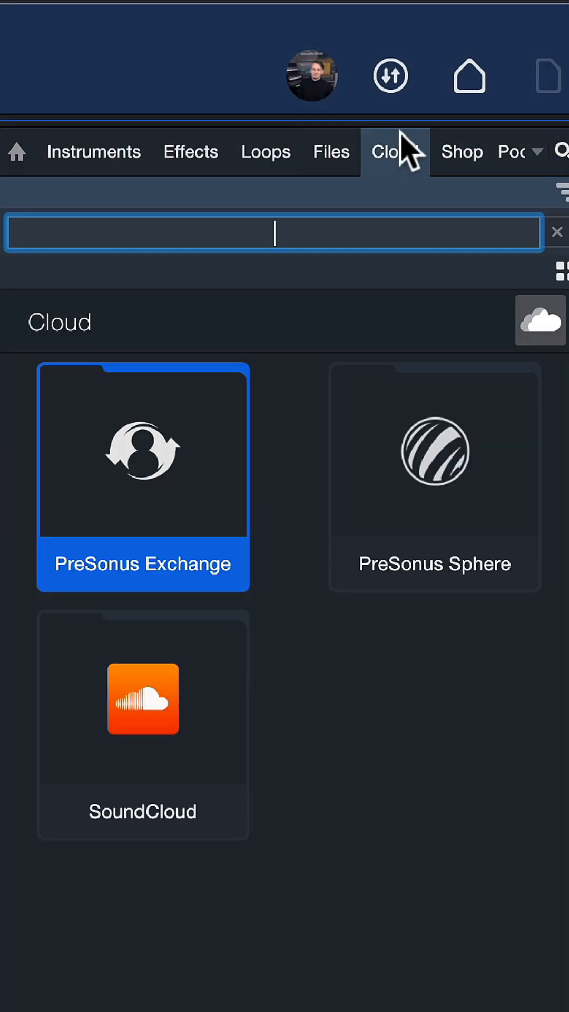
- Search the PreSonus Exchange cloud collection for "rend" to find the Render Selected Tracks macro
{"action": "double_click", "coordinate": [142, 454]}
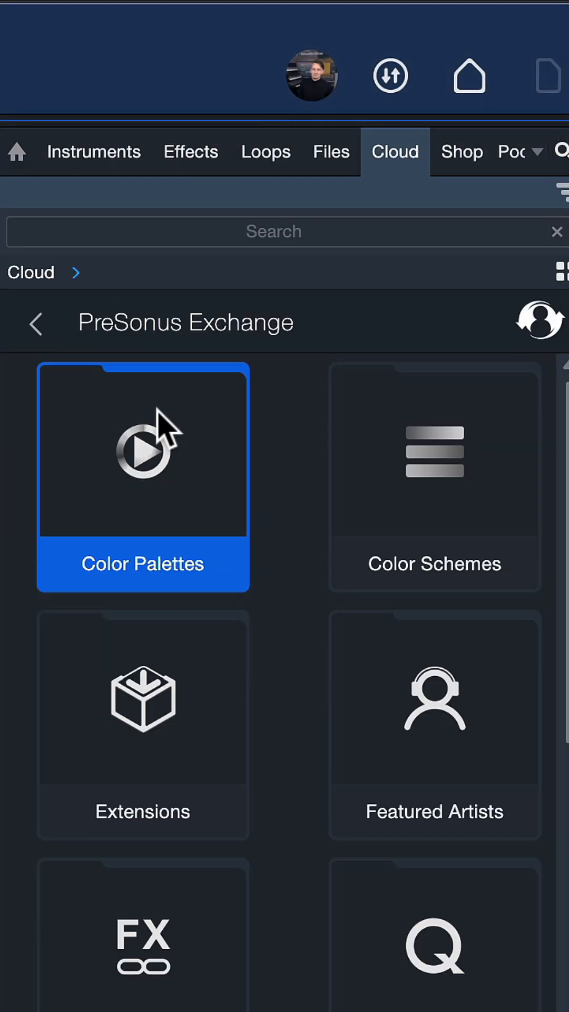
{"action": "left_click", "coordinate": [273, 231]}
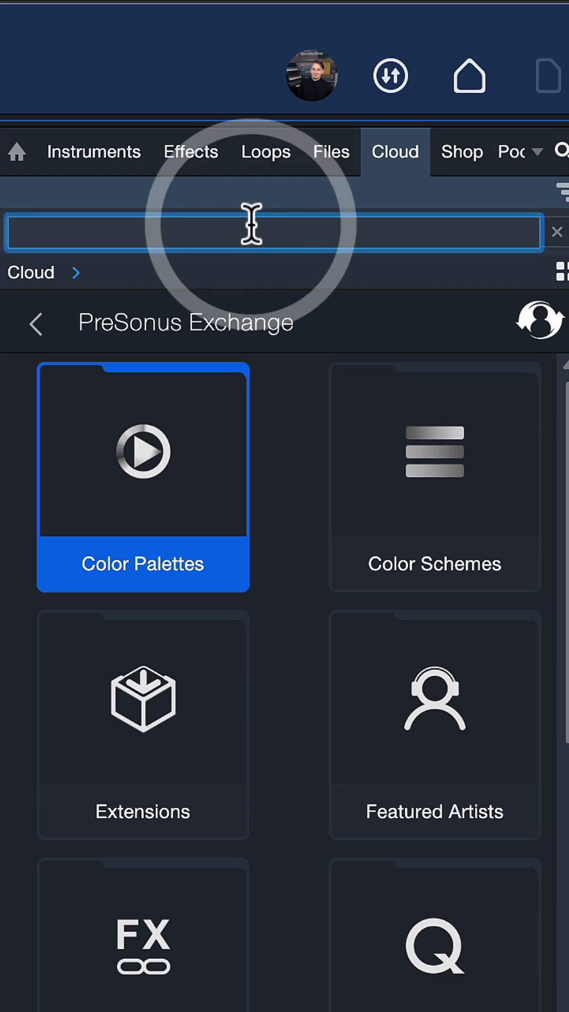
{"action": "type", "text": "rend"}
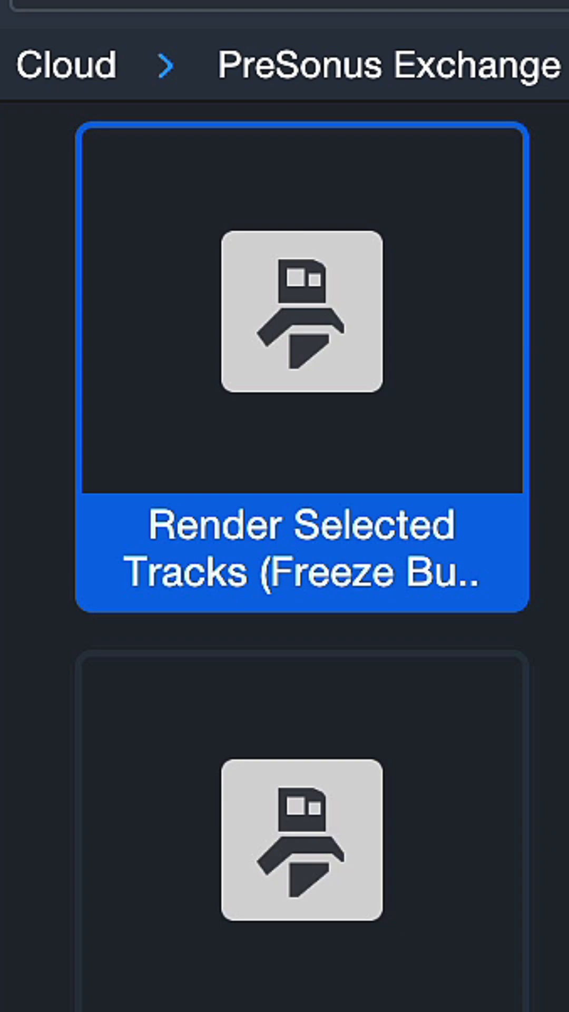
{"action": "mouse_move", "coordinate": [128, 465]}
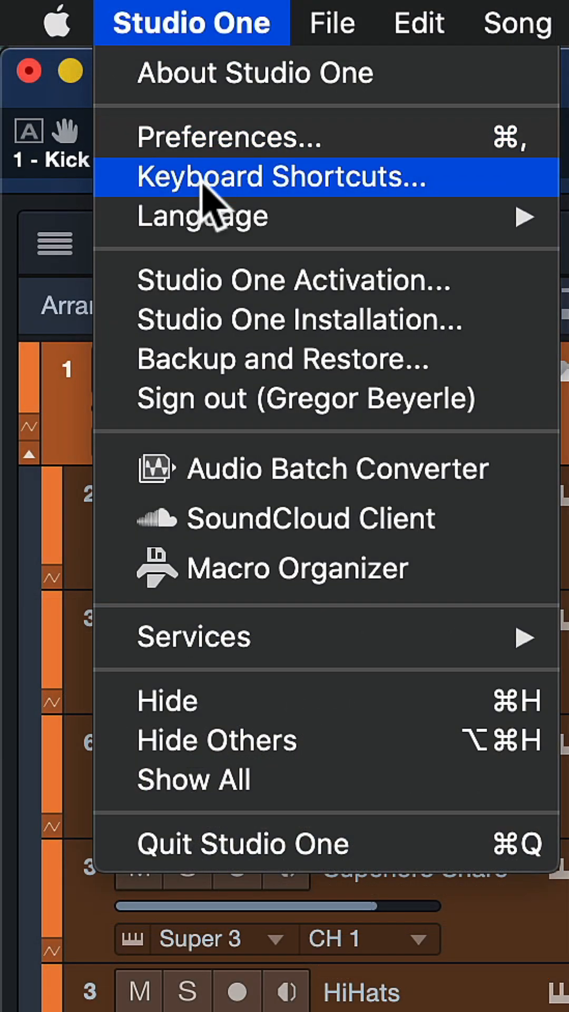
- Bring up Keyboard Shortcuts filtered for "render" to locate the installed macro
{"action": "left_click", "coordinate": [280, 176]}
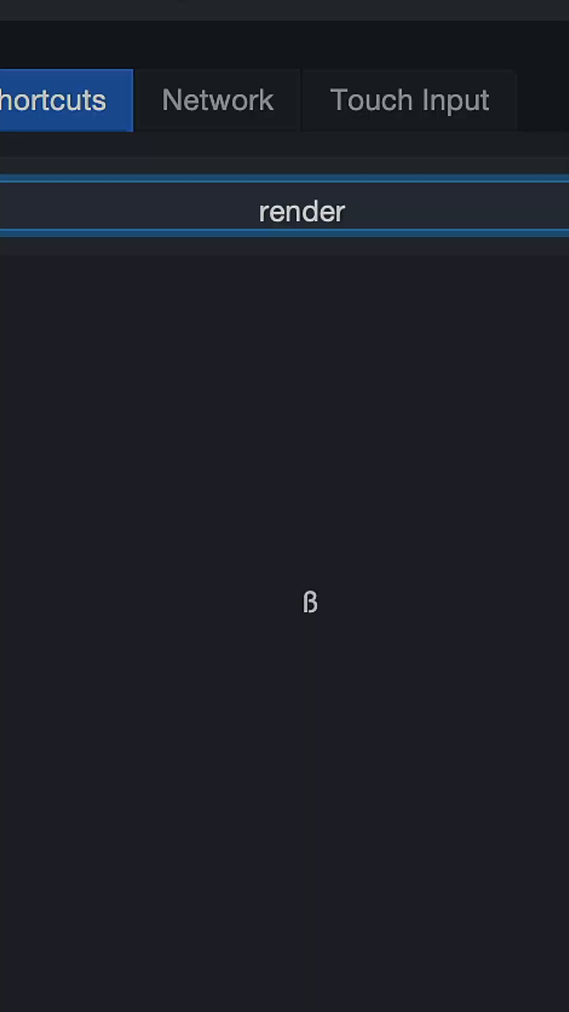